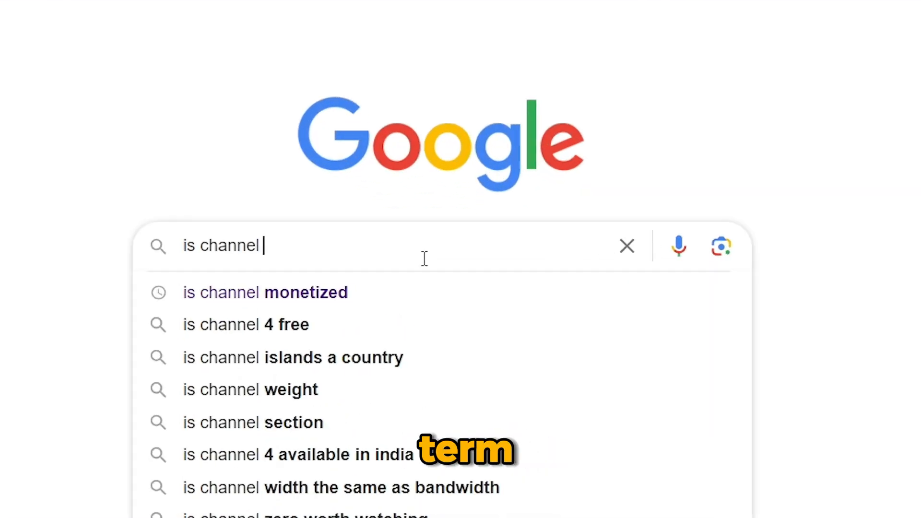
# Search 'is channel monetized', open isthischannelmonetized.com and submit the pasted channel link.
pyautogui.click(264, 293)
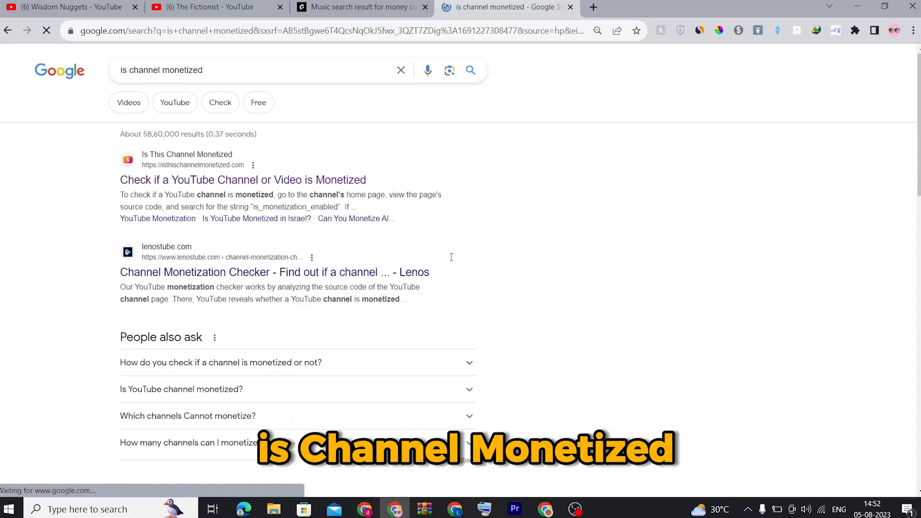
pyautogui.click(243, 180)
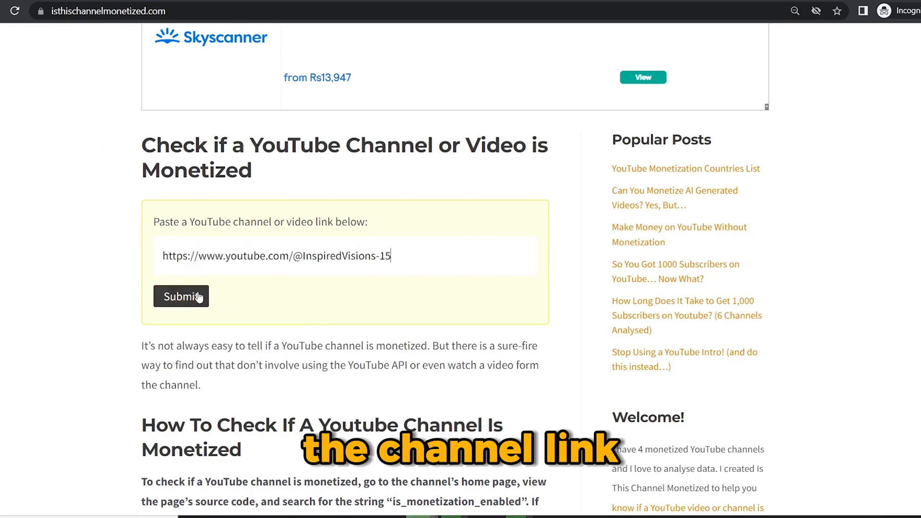
pyautogui.click(180, 296)
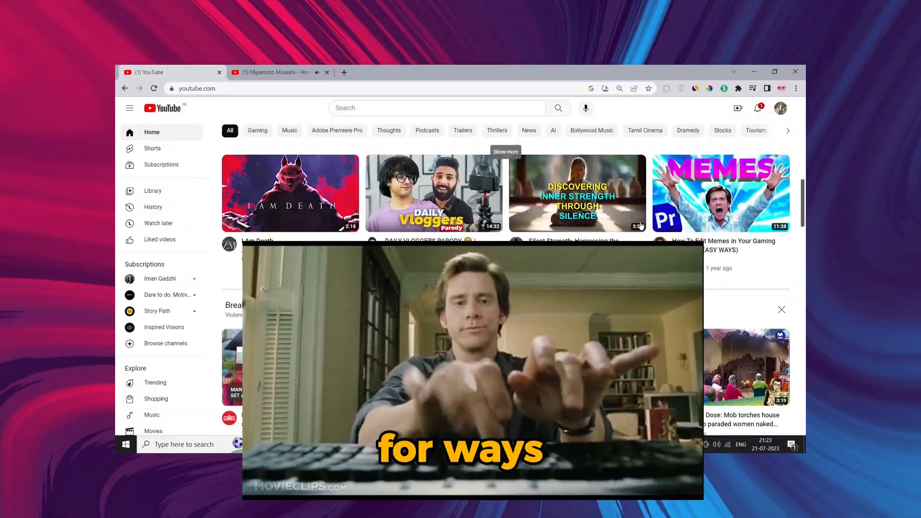
# Browse the YouTube home feed and subscriptions for faceless motivational channels.
pyautogui.click(781, 310)
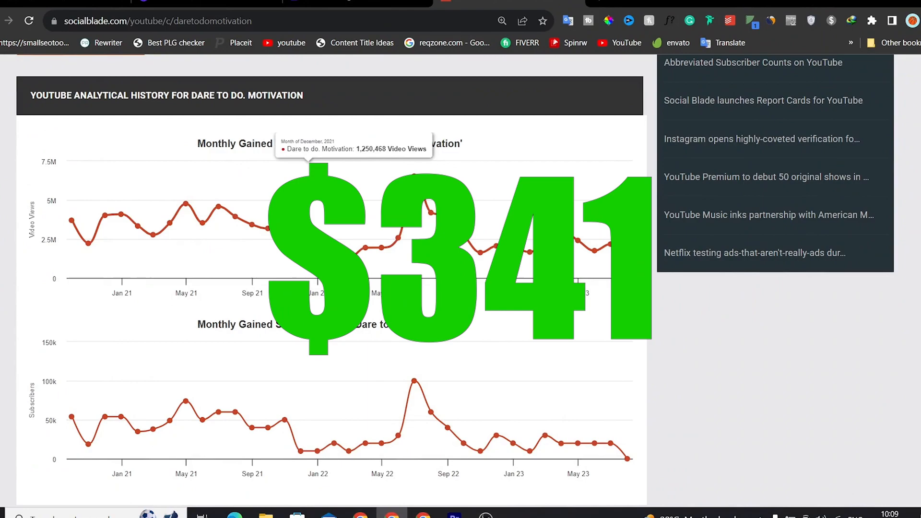
pyautogui.moveTo(413, 176)
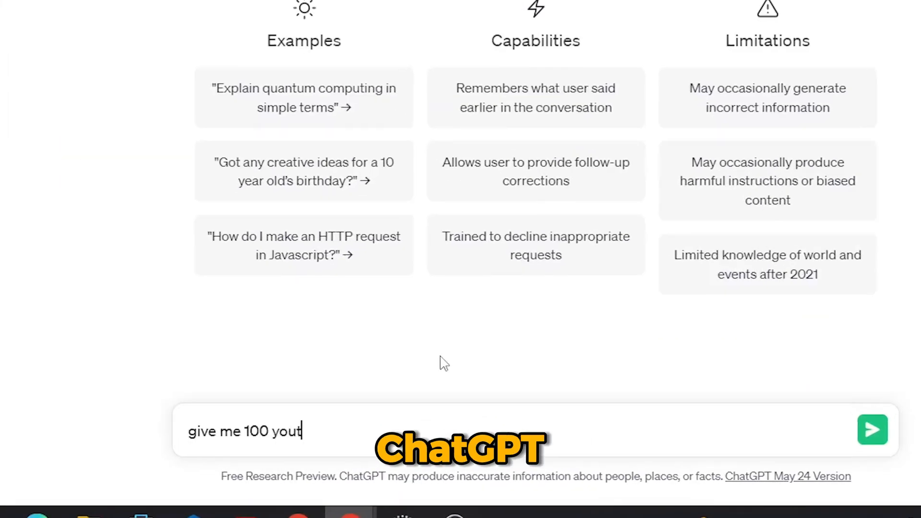
# Prompt ChatGPT for motivational channel name ideas and confirm the monk image as profile picture.
pyautogui.write('ube channel name ideas for motivational v')
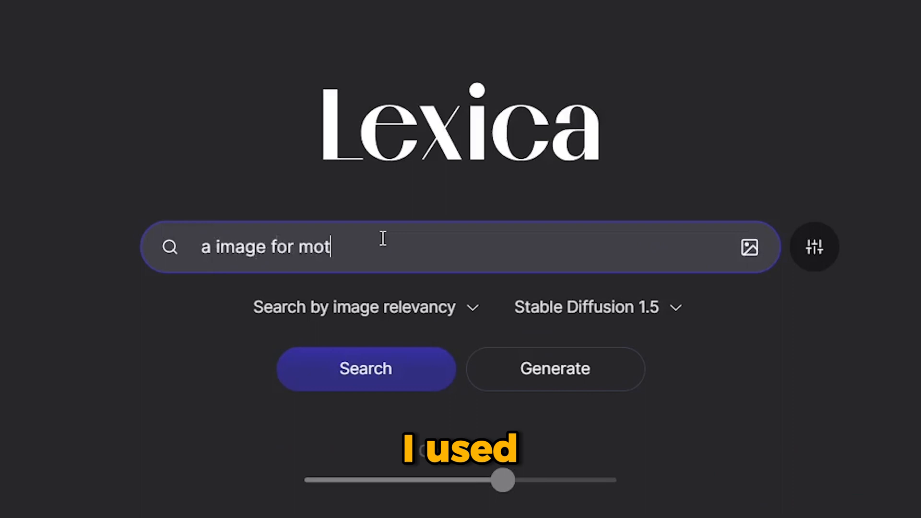
pyautogui.write('ivational youtube channel, it shou')
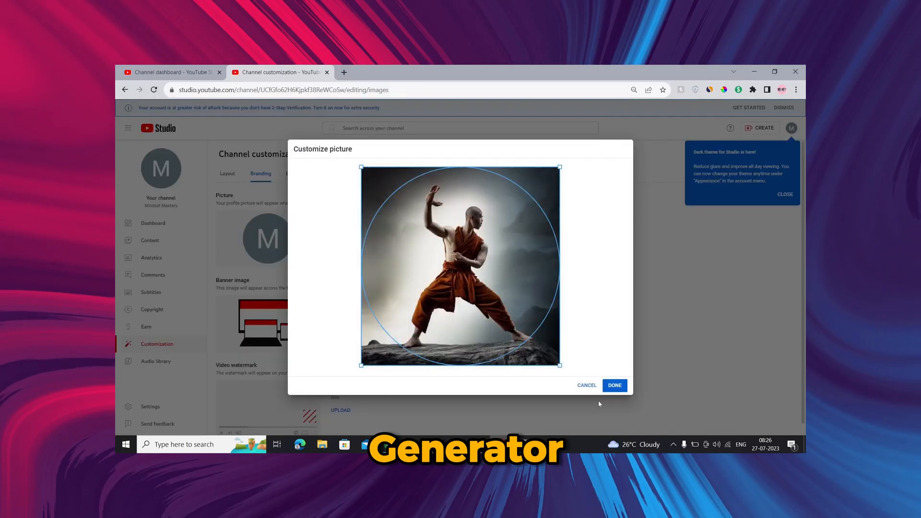
pyautogui.click(614, 385)
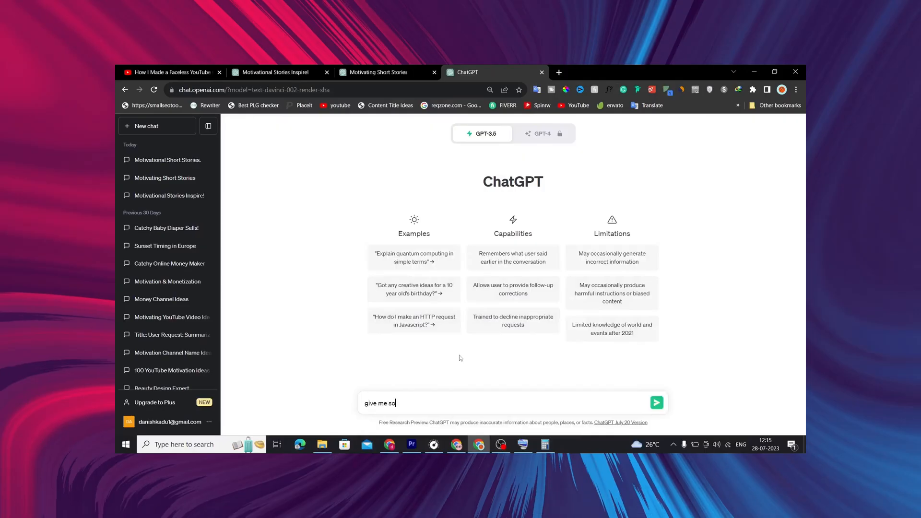
# Submit a ChatGPT prompt asking for a motivational short story script.
pyautogui.click(656, 402)
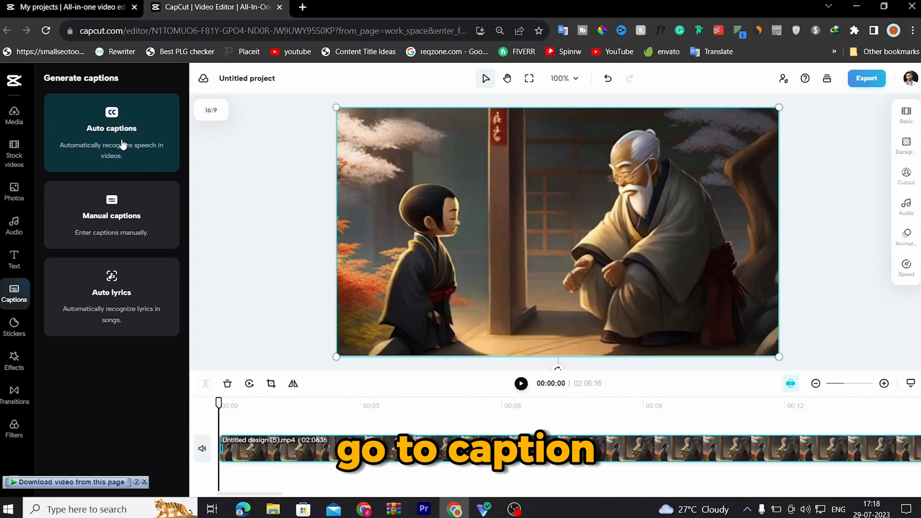
# Run Auto captions from the Captions panel on the imported story video.
pyautogui.click(112, 132)
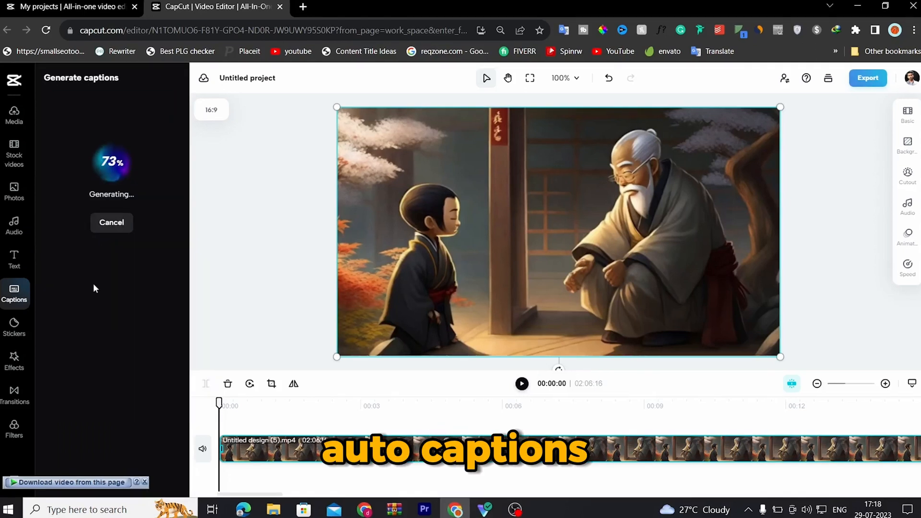